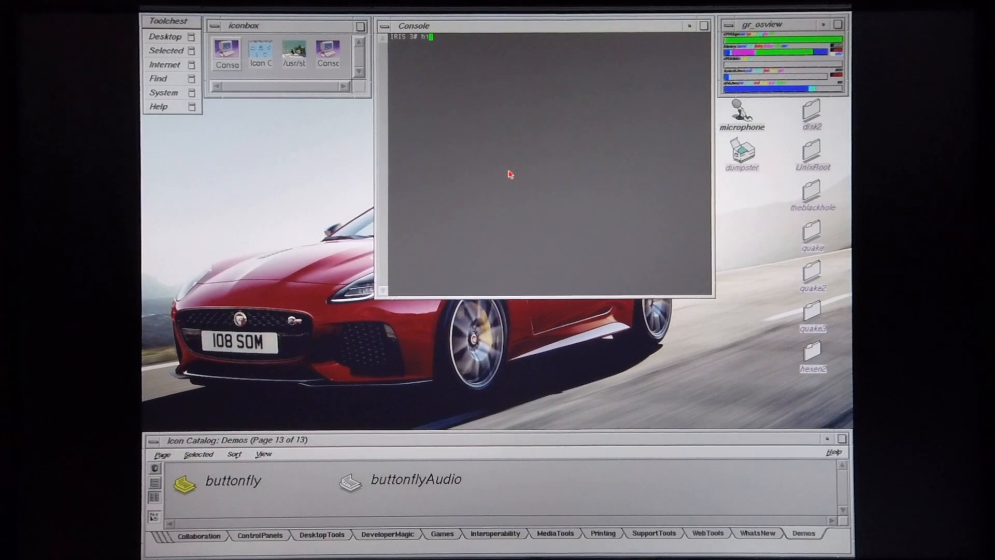
Run hinv to list the R10000 CPU, 352 MB memory and Maximum Impact graphics.
{"action": "key", "text": "Return"}
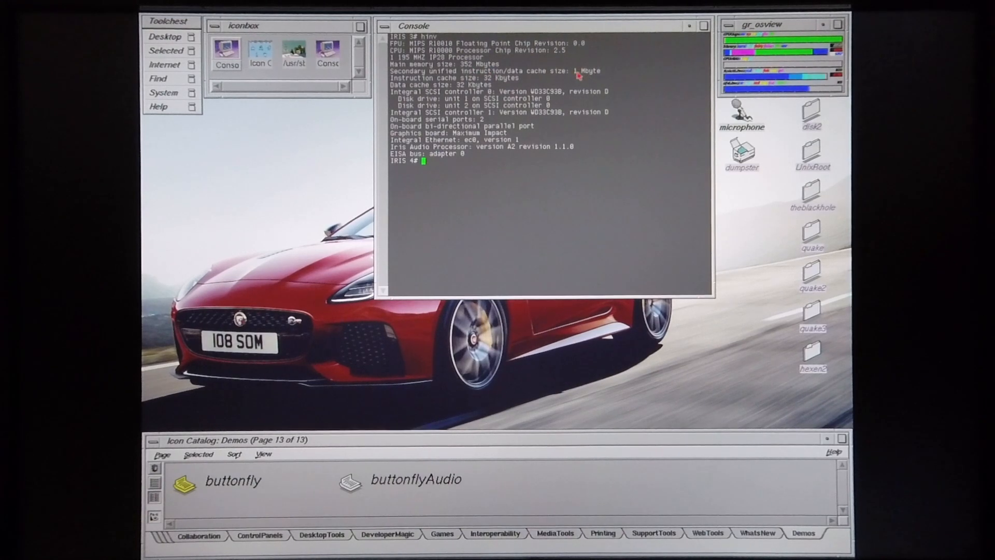
{"action": "mouse_move", "coordinate": [536, 74]}
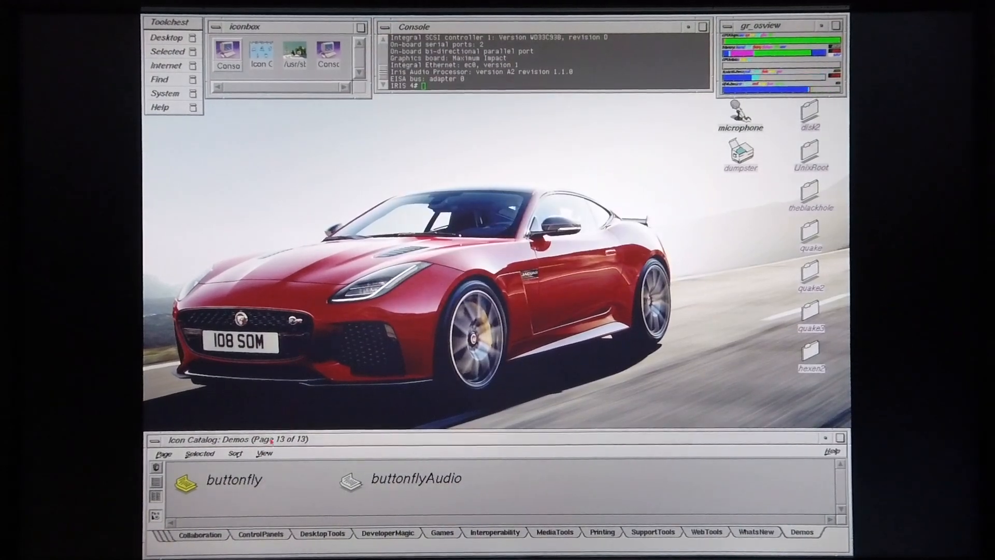
Launch buttonfly from the Demos Icon Catalog and reach the IRIX, O2 and OCTANE demo groups.
{"action": "left_click", "coordinate": [185, 483]}
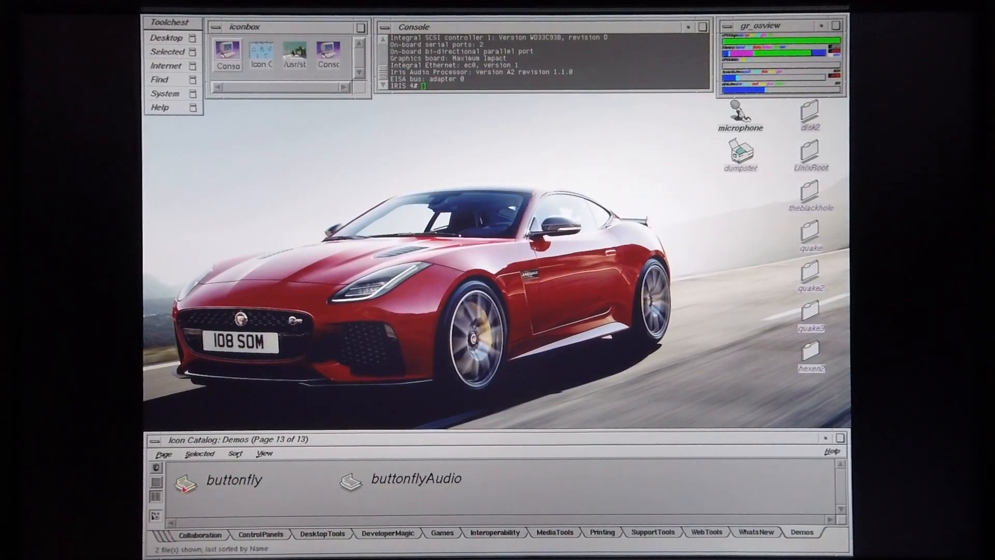
{"action": "double_click", "coordinate": [186, 482]}
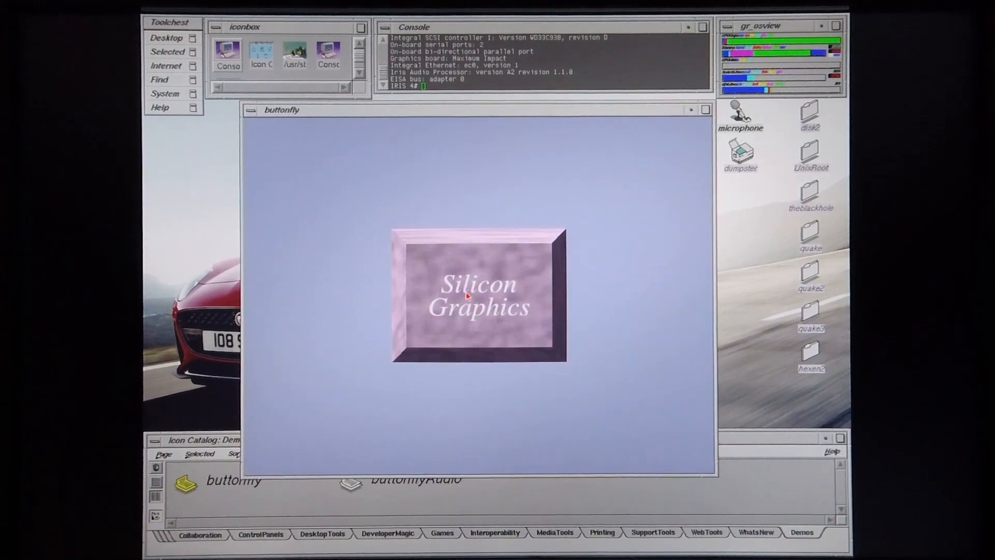
{"action": "left_click", "coordinate": [479, 295]}
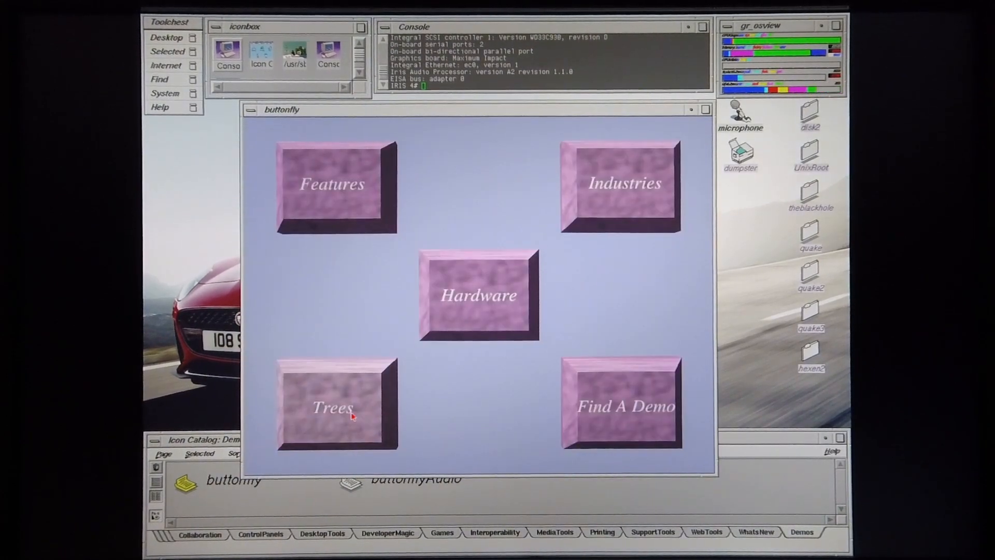
{"action": "left_click", "coordinate": [479, 295]}
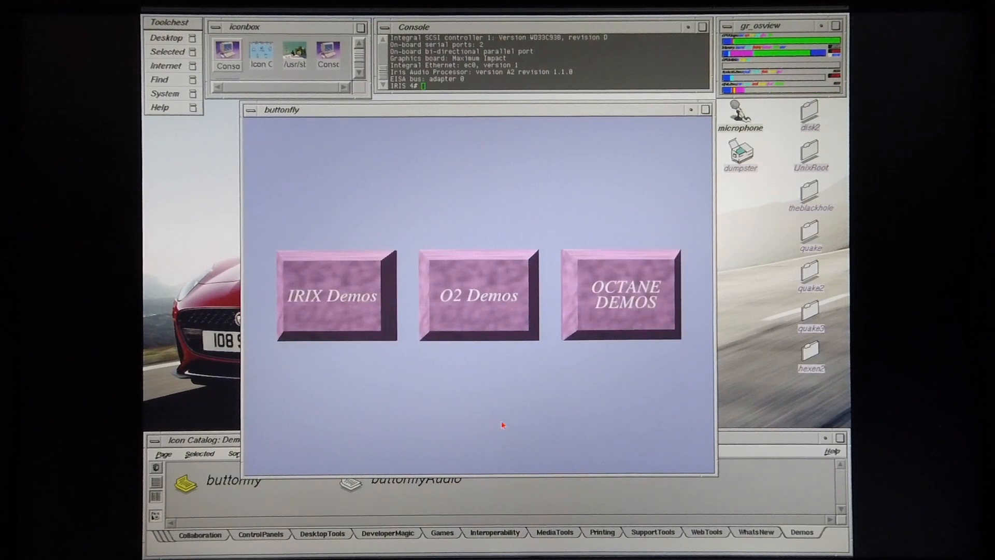
{"action": "mouse_move", "coordinate": [607, 295]}
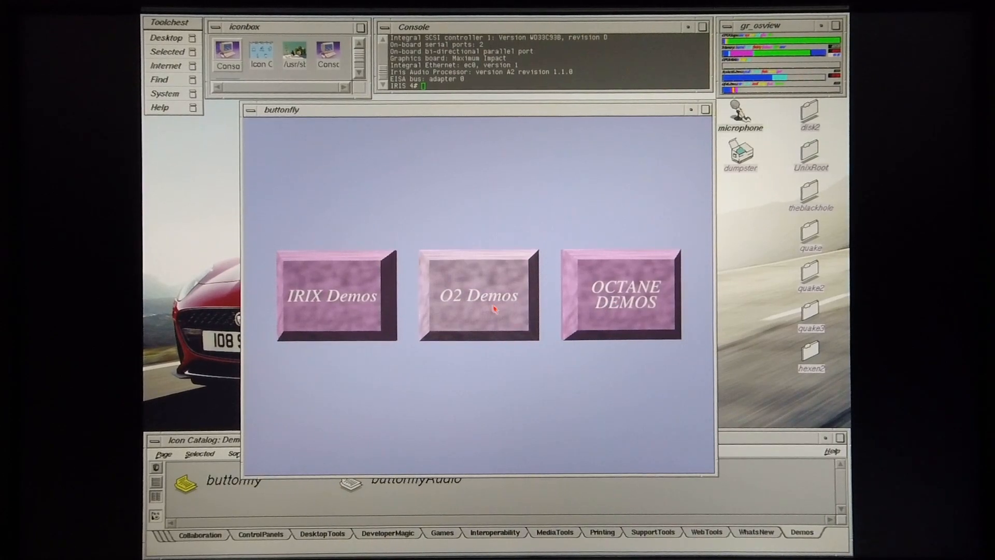
Show the O2 Demos grid with awreel, Birth_of_O2, chromeskins and LivingO2.
{"action": "left_click", "coordinate": [478, 295]}
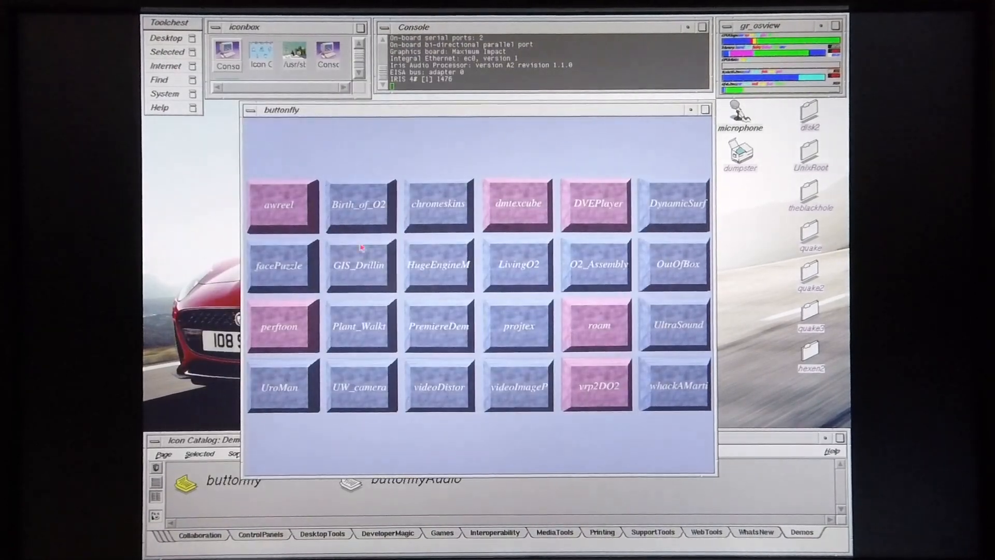
{"action": "mouse_move", "coordinate": [357, 395]}
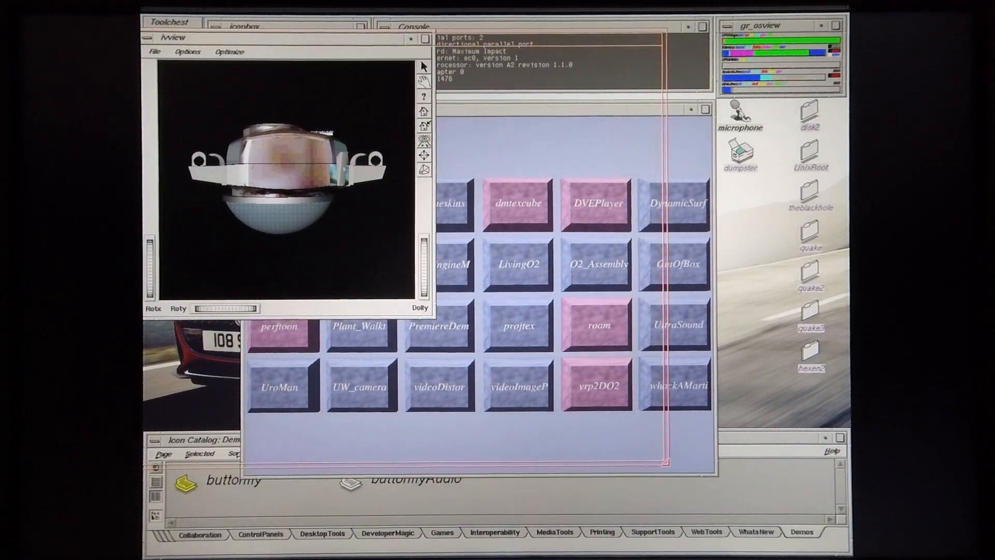
Place the ivview window to view the launched 3D model from the O2 demos.
{"action": "left_click", "coordinate": [188, 52]}
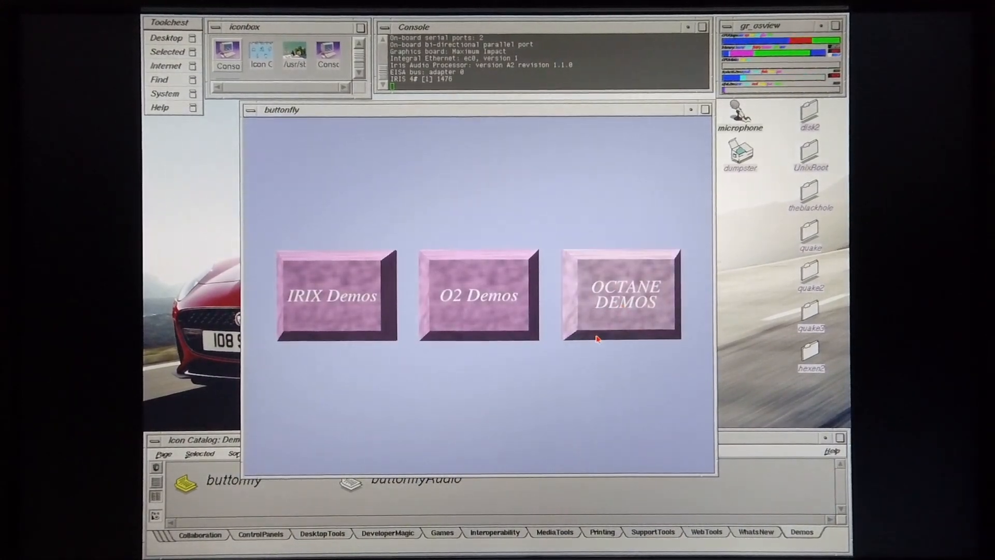
Enter the OCTANE DEMOS collection on the way to the DI_Guy simulation demo.
{"action": "left_click", "coordinate": [619, 295]}
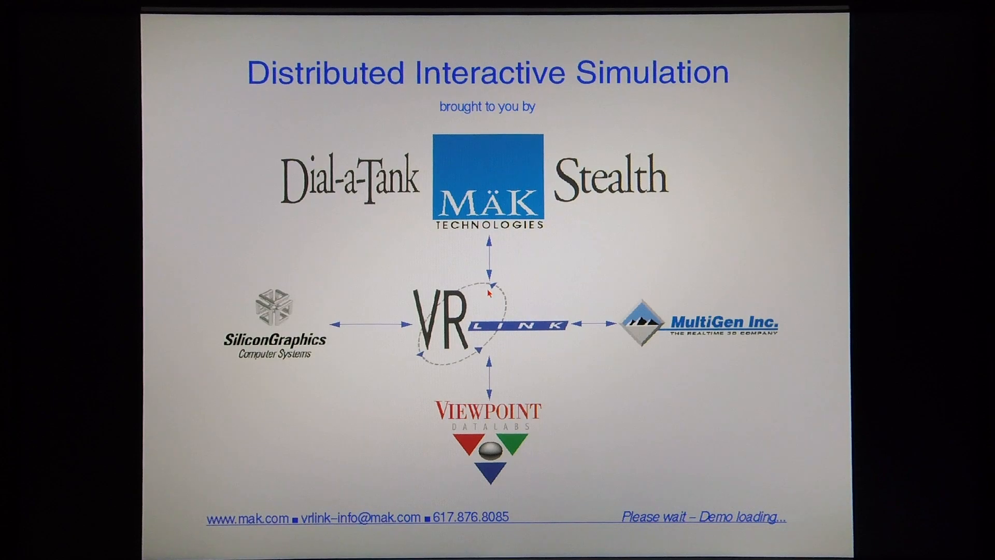
{"action": "mouse_move", "coordinate": [577, 278]}
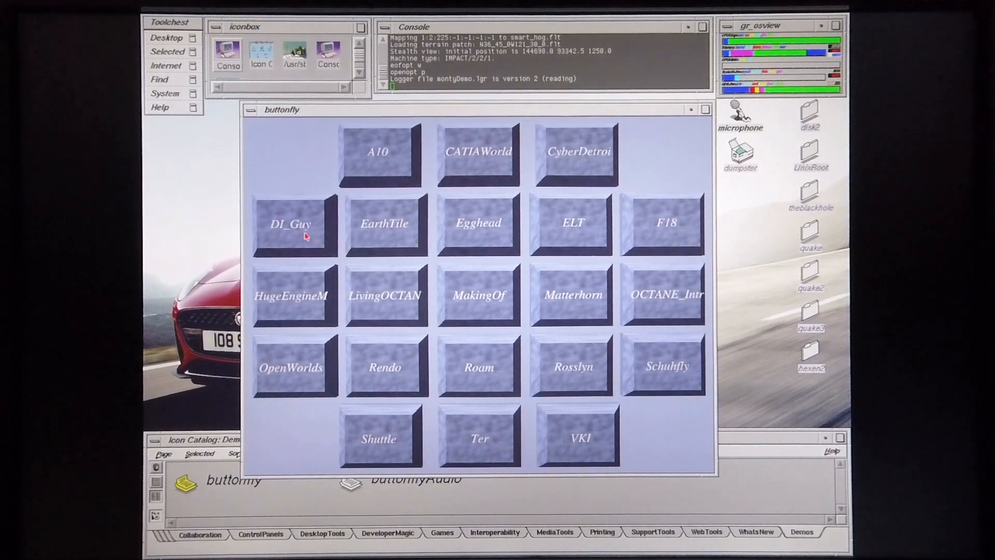
{"action": "mouse_move", "coordinate": [356, 278]}
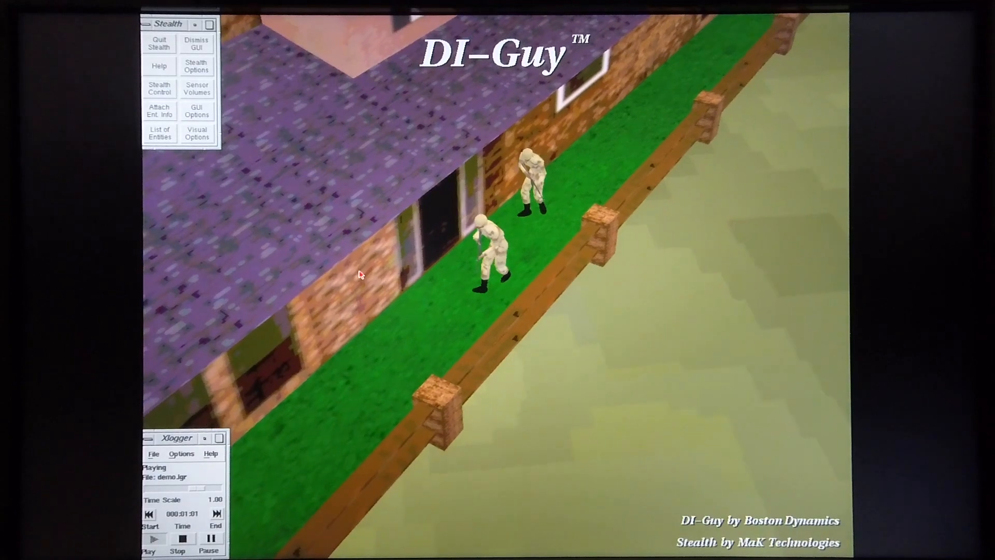
Quit the Stealth simulation and launch Egghead's skiing egg snow scene.
{"action": "left_click", "coordinate": [177, 538]}
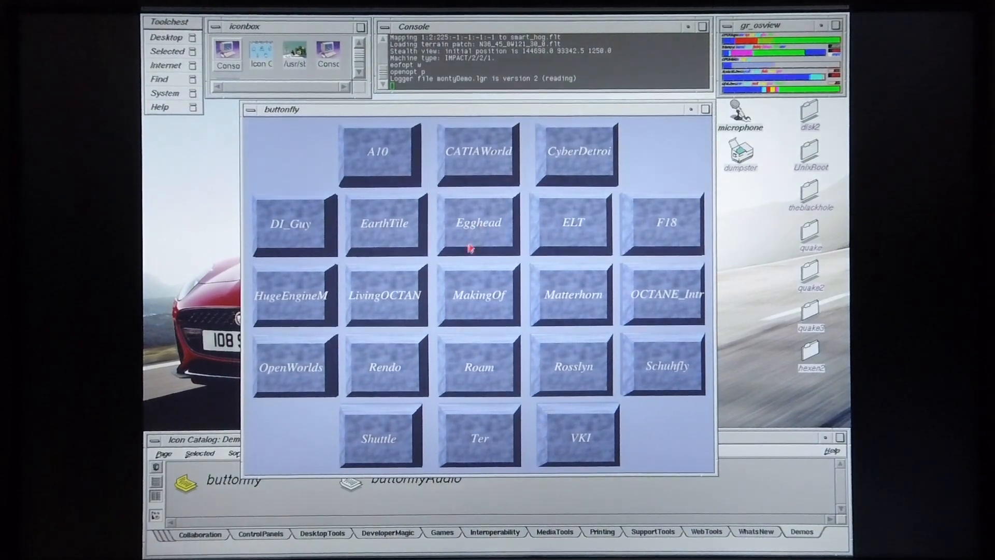
{"action": "left_click", "coordinate": [478, 221]}
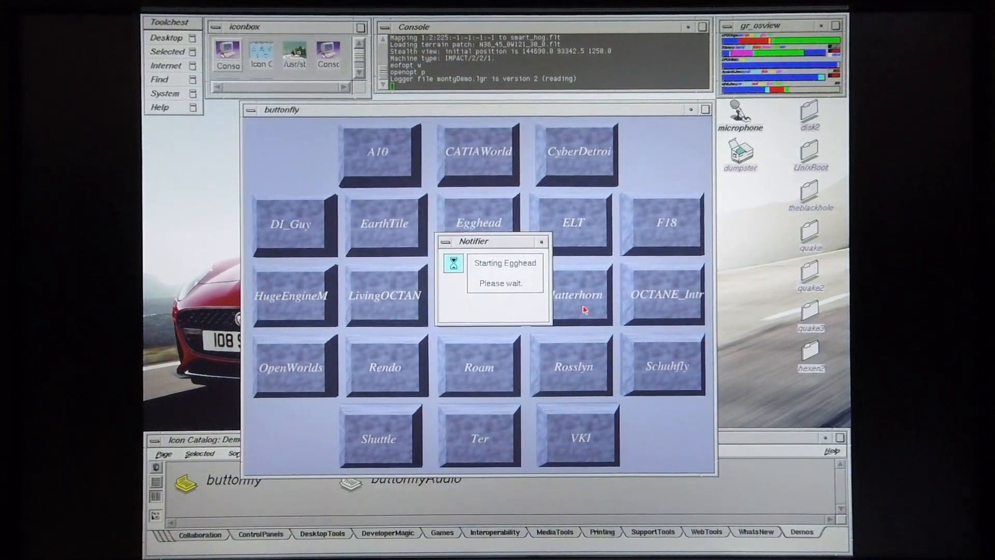
{"action": "left_click", "coordinate": [478, 222]}
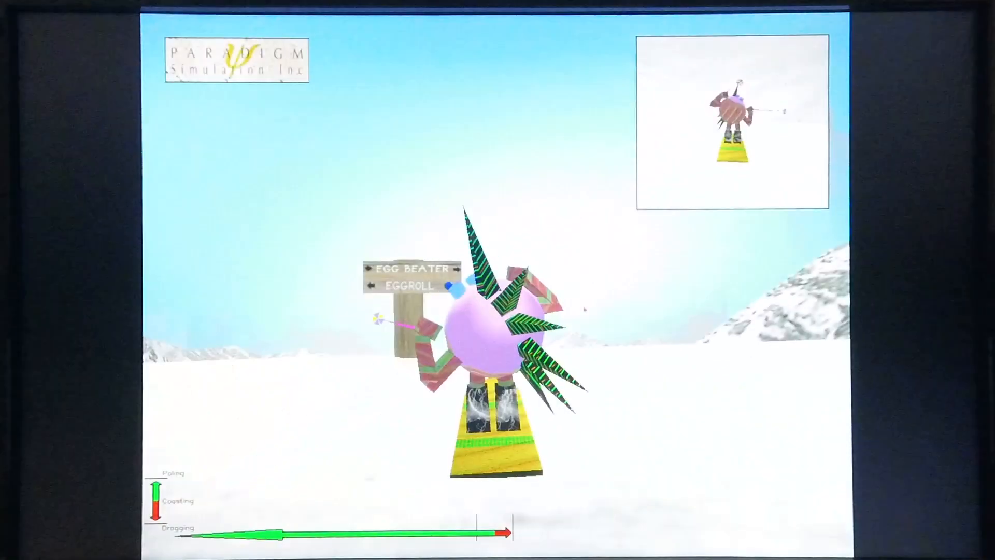